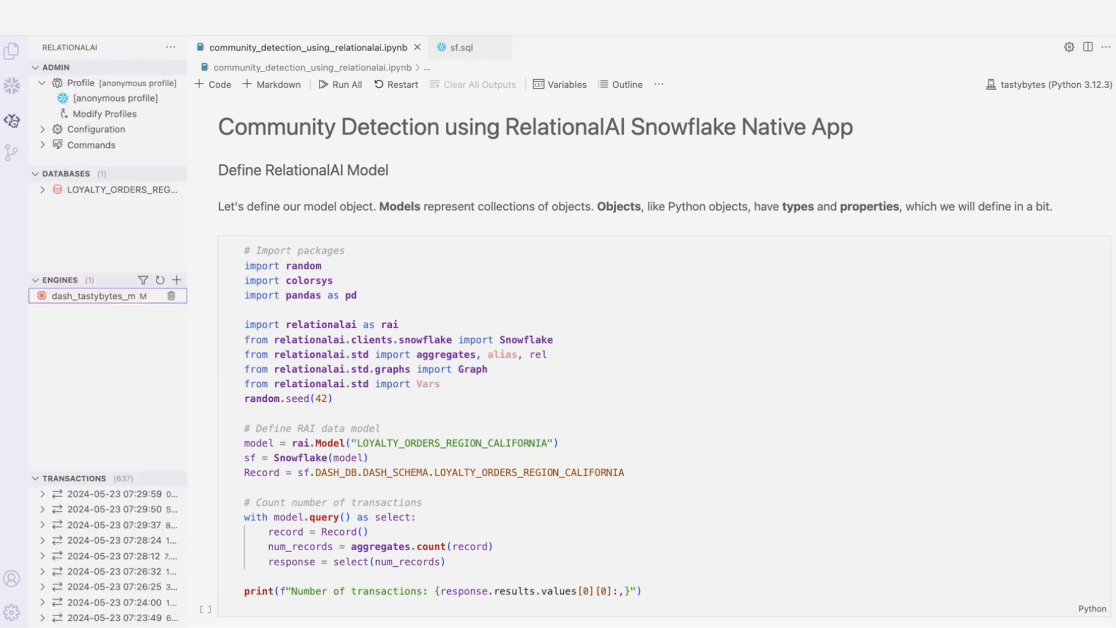
{"action": "mouse_move", "coordinate": [11, 120]}
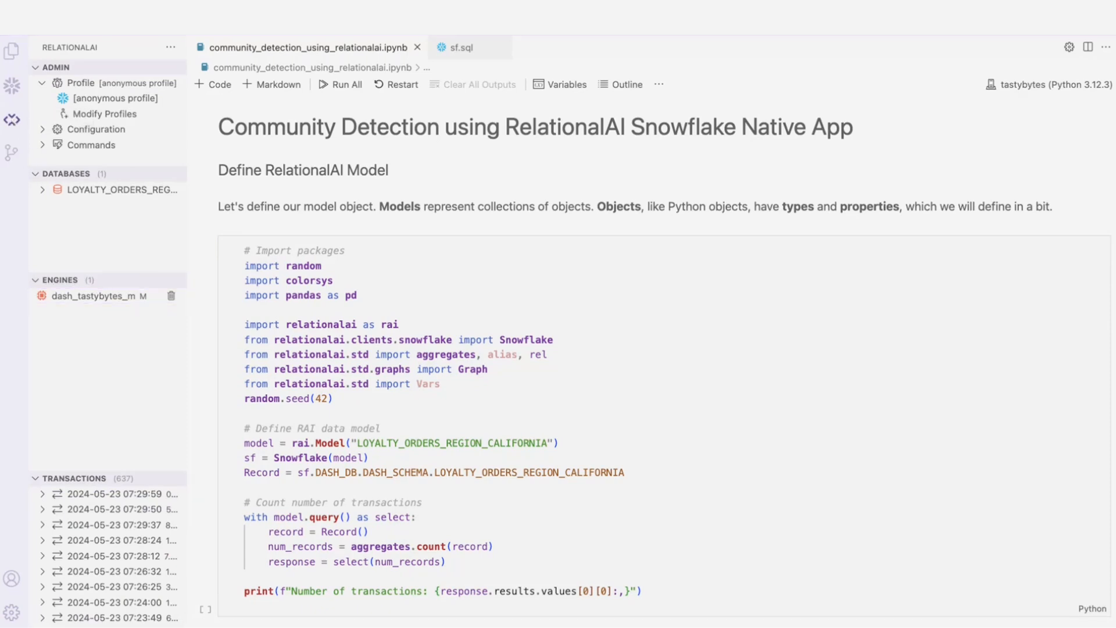
Run the first cell that imports packages, defines the California orders model and counts transactions.
{"action": "left_click", "coordinate": [319, 324]}
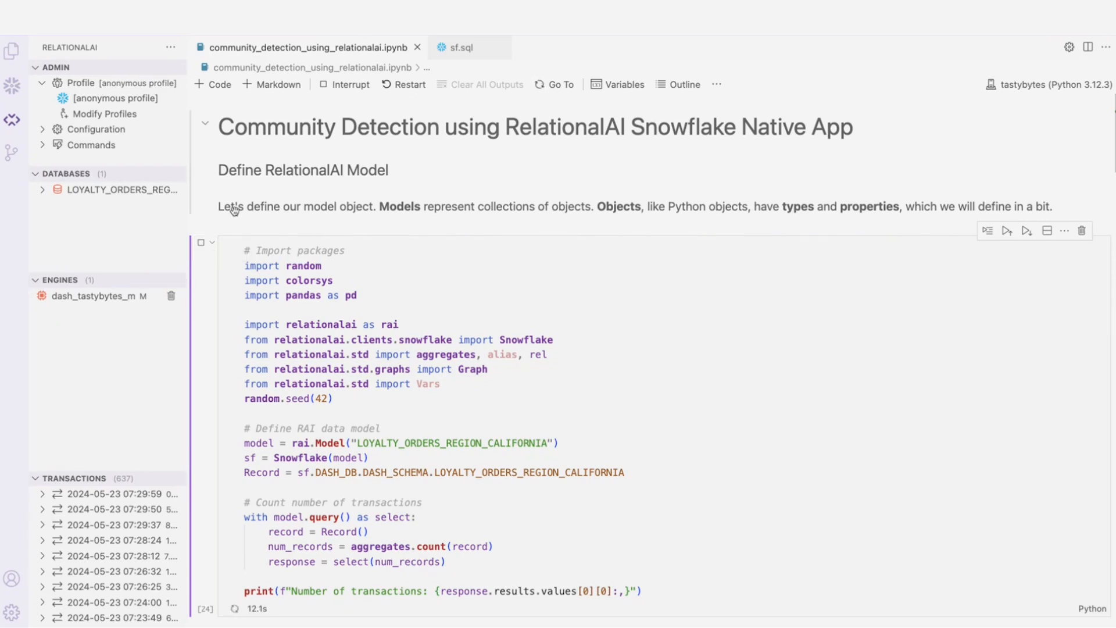
Run the select on the California loyalty orders table in sf.sql, returning 1,603,564 rows.
{"action": "left_click", "coordinate": [461, 47]}
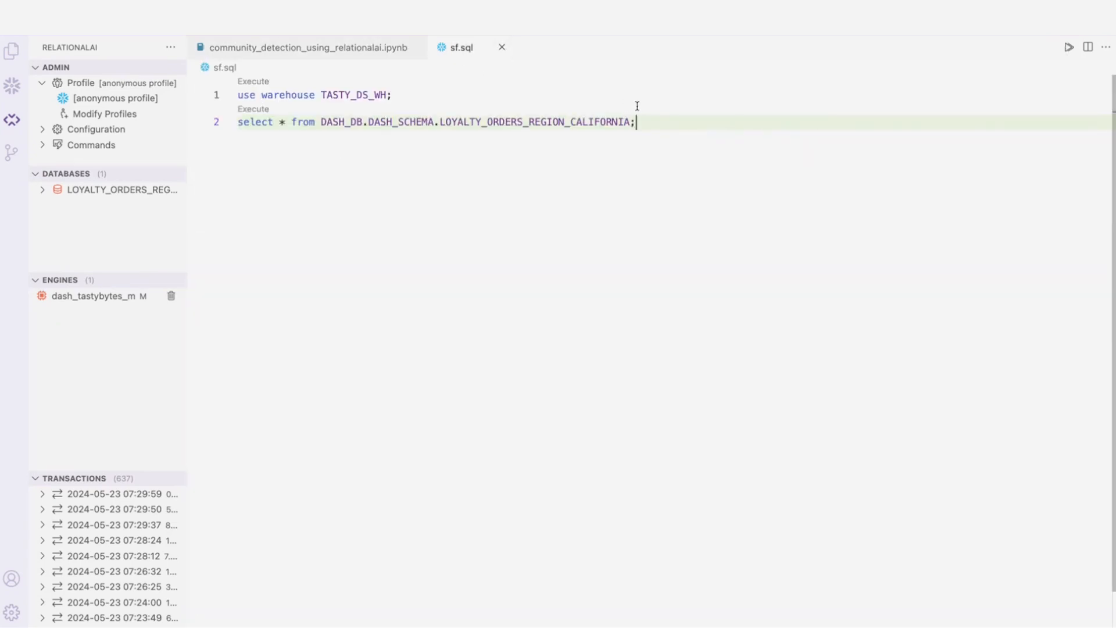
{"action": "left_click", "coordinate": [253, 109]}
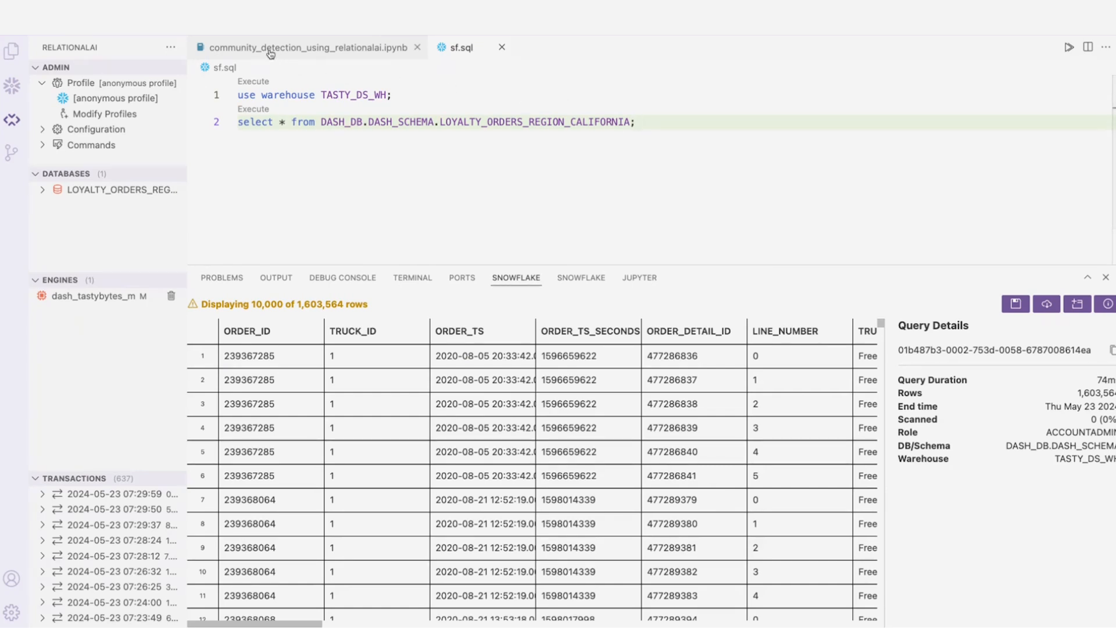
Back in the notebook, review the first cell's output of 1,603,564 transactions in 34.2 seconds.
{"action": "left_click", "coordinate": [306, 46]}
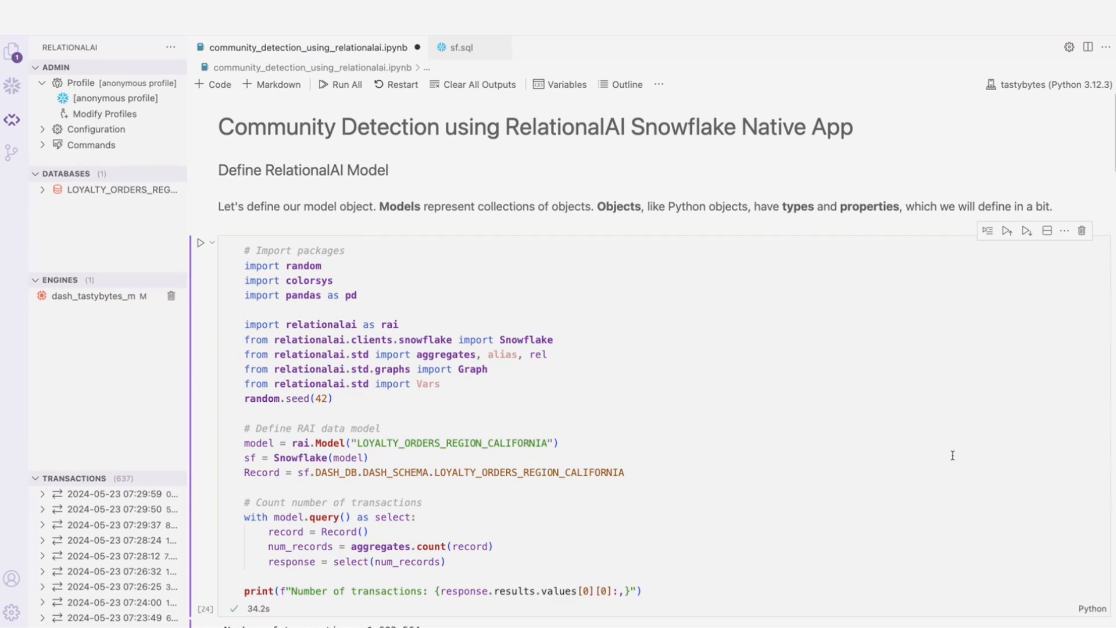
{"action": "double_click", "coordinate": [462, 472]}
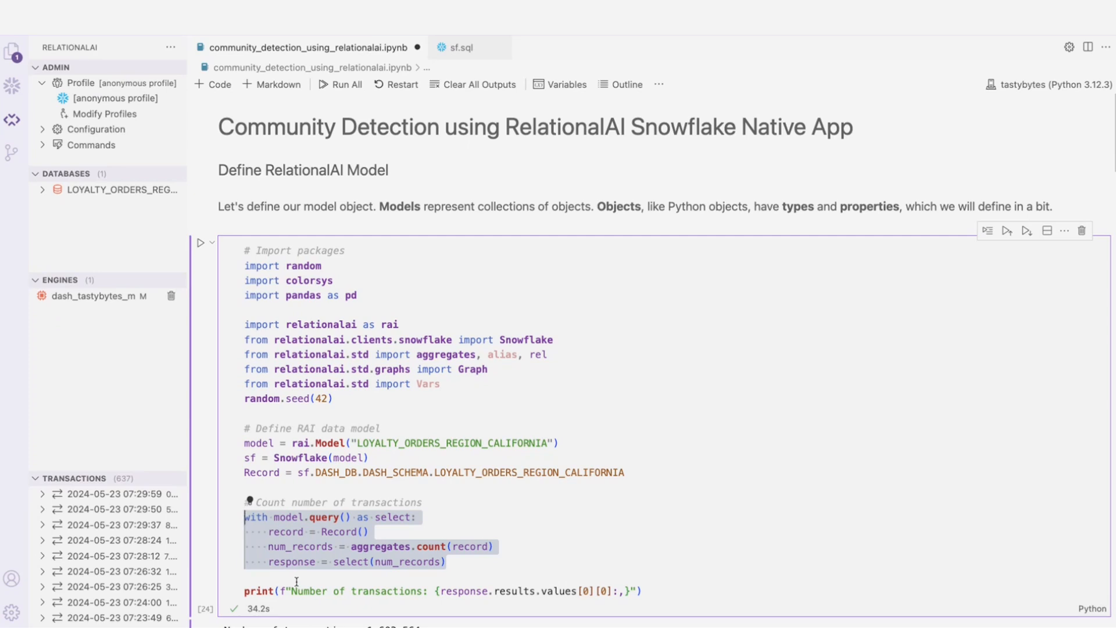
{"action": "scroll", "scroll_direction": "down", "scroll_amount": 3}
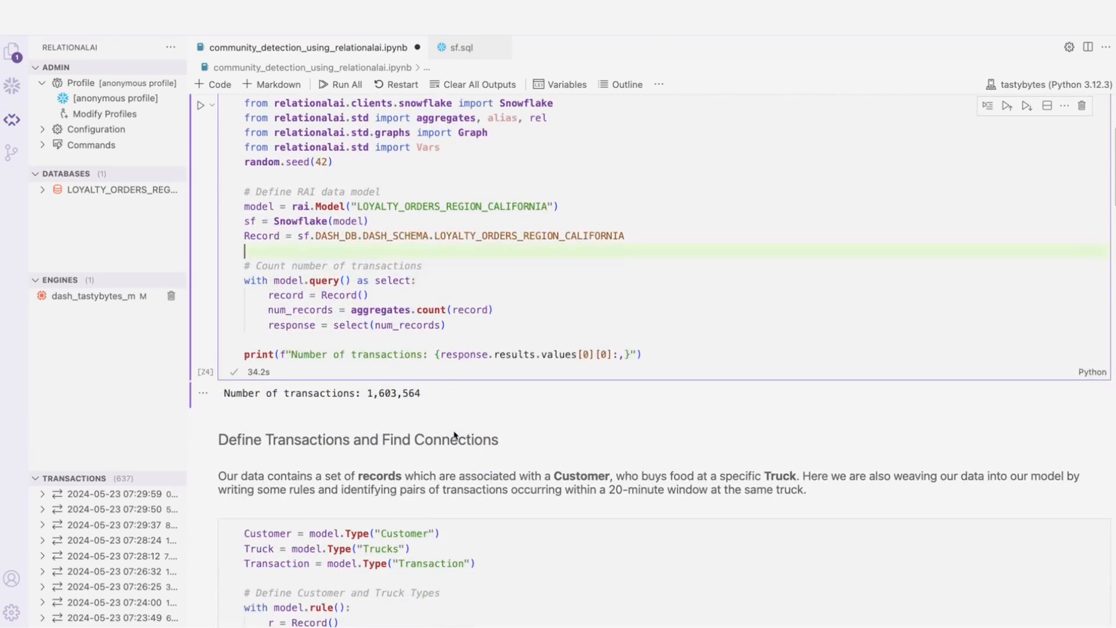
Run the Define Transactions and Find Connections cell with the 20-minute same-truck rule.
{"action": "scroll", "scroll_direction": "down", "scroll_amount": 3}
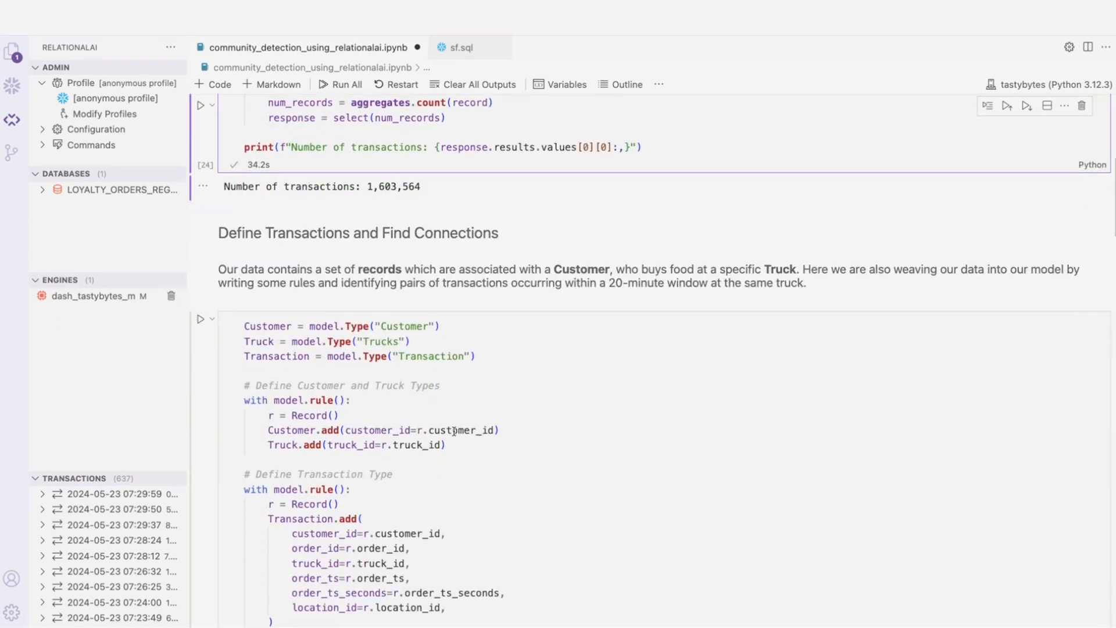
{"action": "scroll", "scroll_direction": "down", "scroll_amount": 3}
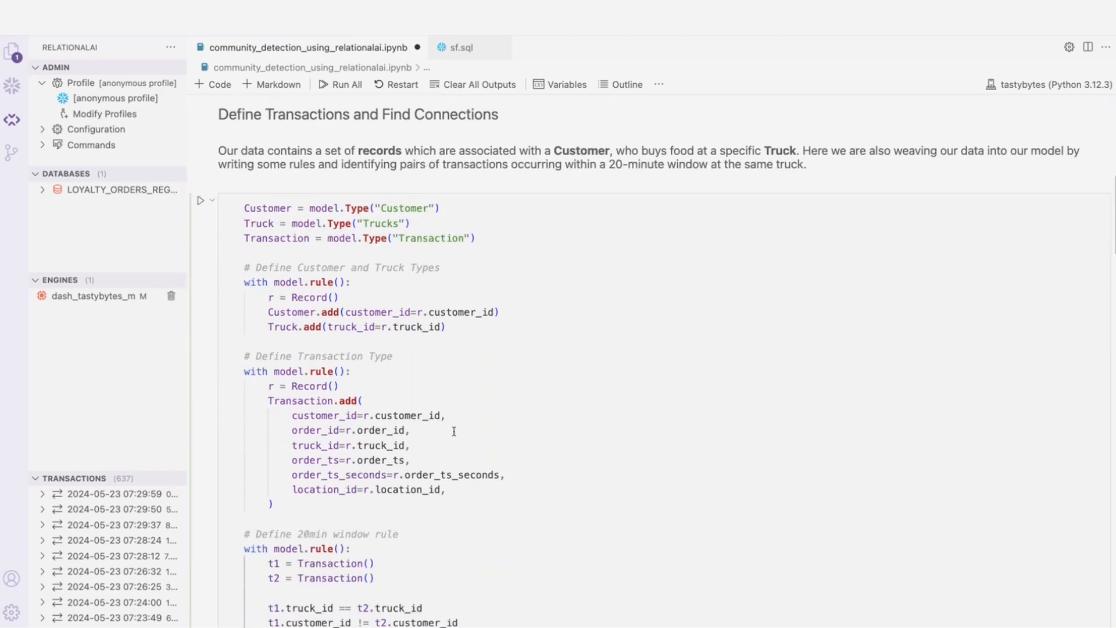
{"action": "mouse_move", "coordinate": [204, 201]}
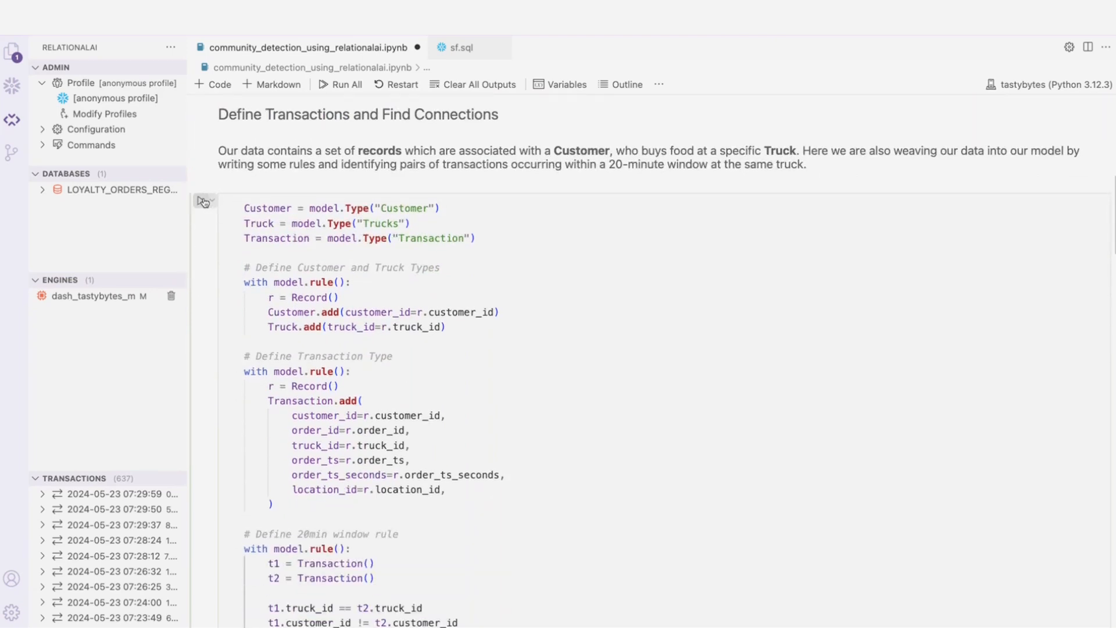
{"action": "left_click", "coordinate": [202, 200]}
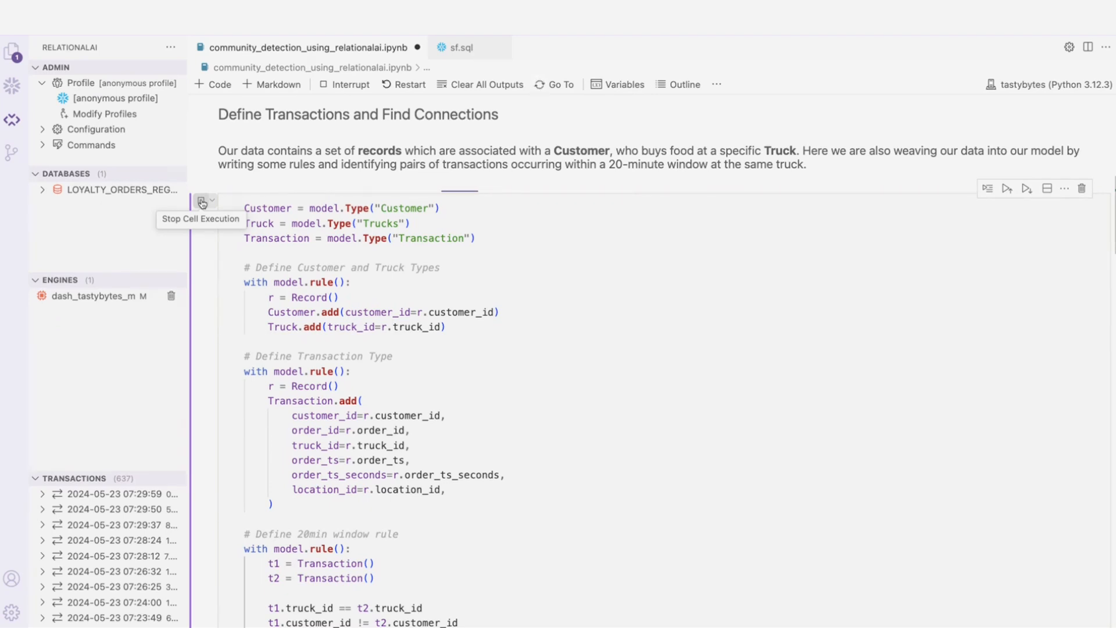
{"action": "left_click", "coordinate": [205, 201]}
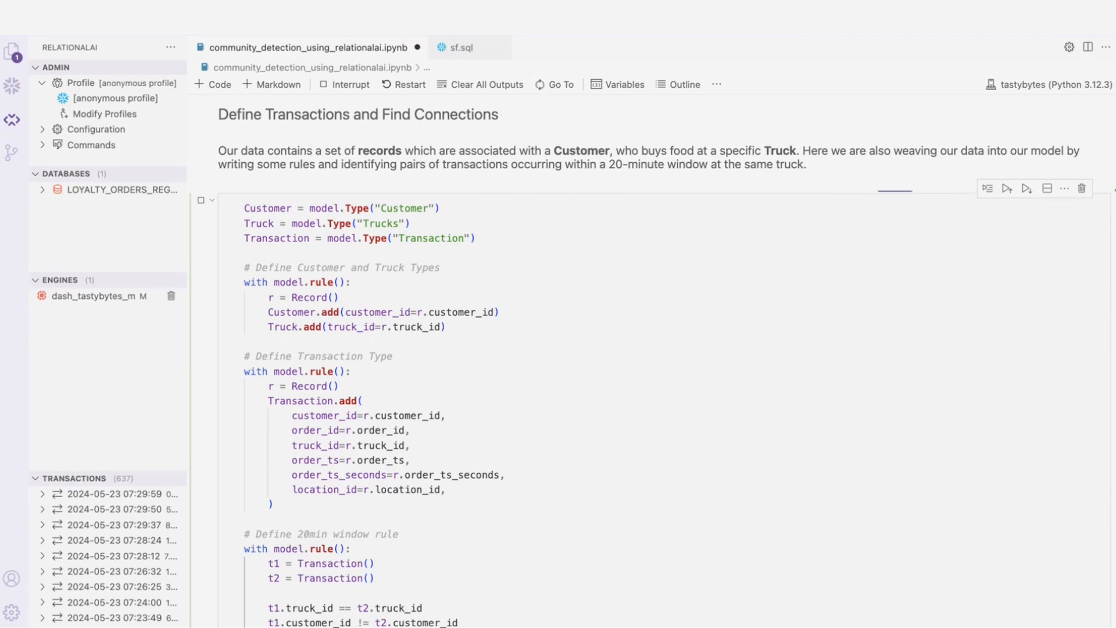
{"action": "scroll", "scroll_direction": "down", "scroll_amount": 3}
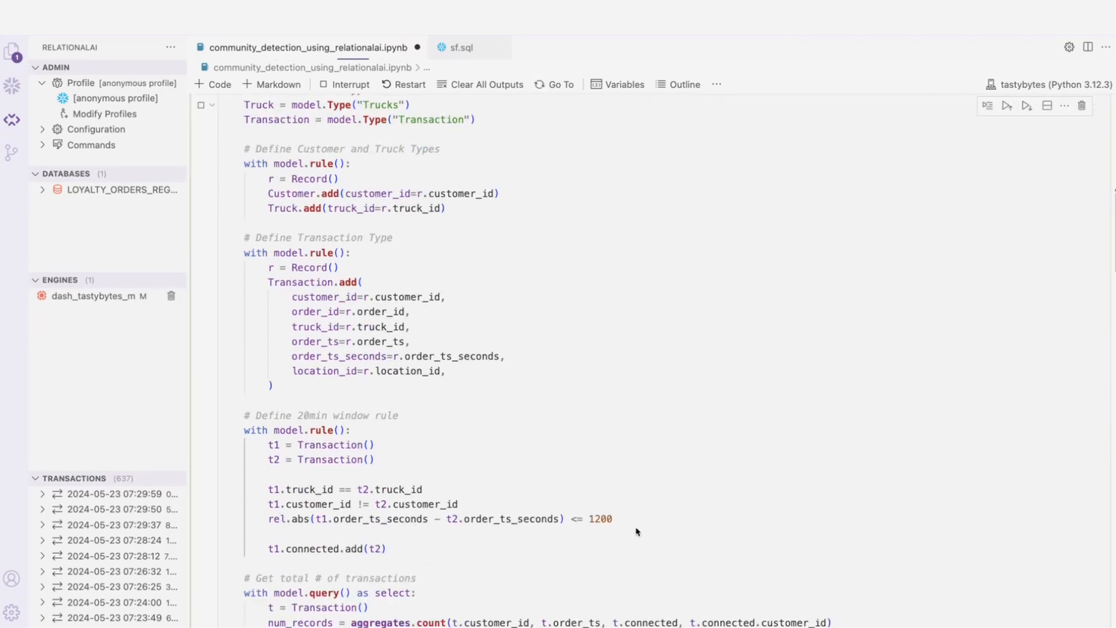
Let the connections cells finish, reporting 9,704 customer pairs at the same truck at least 5 times.
{"action": "left_click", "coordinate": [440, 518]}
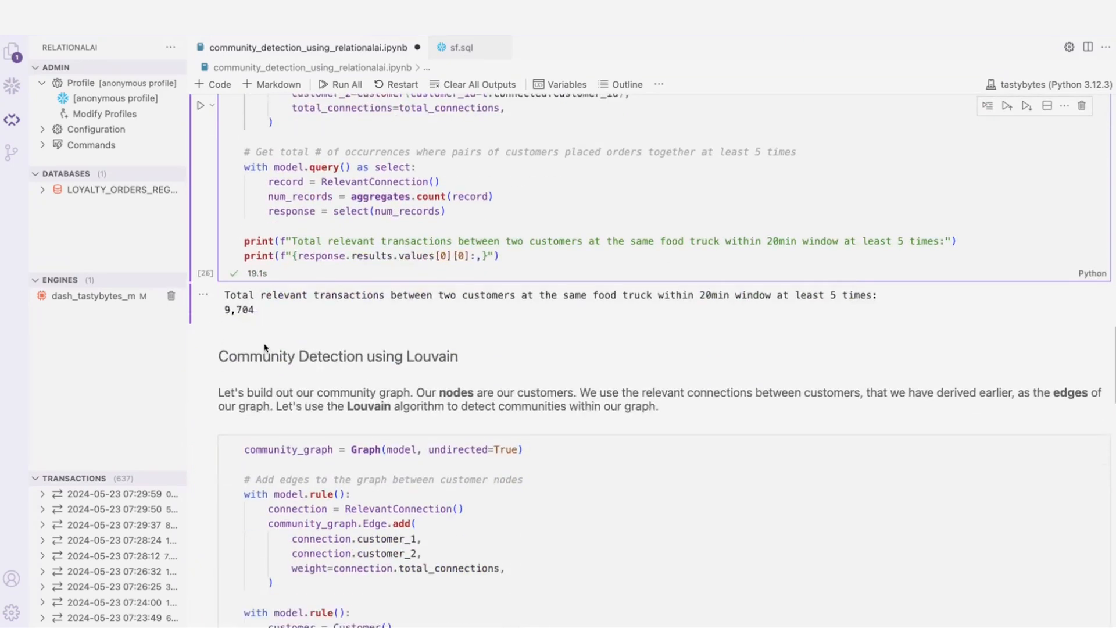
Run the community_graph cell building weighted customer edges with Louvain community ids.
{"action": "scroll", "scroll_direction": "down", "scroll_amount": 3}
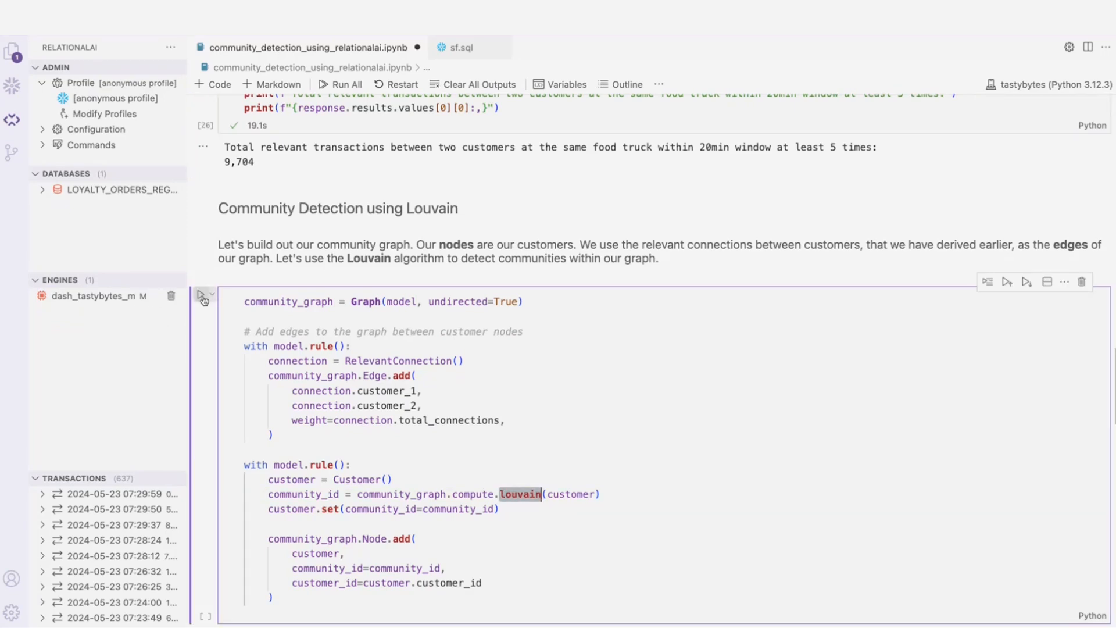
{"action": "left_click", "coordinate": [202, 296]}
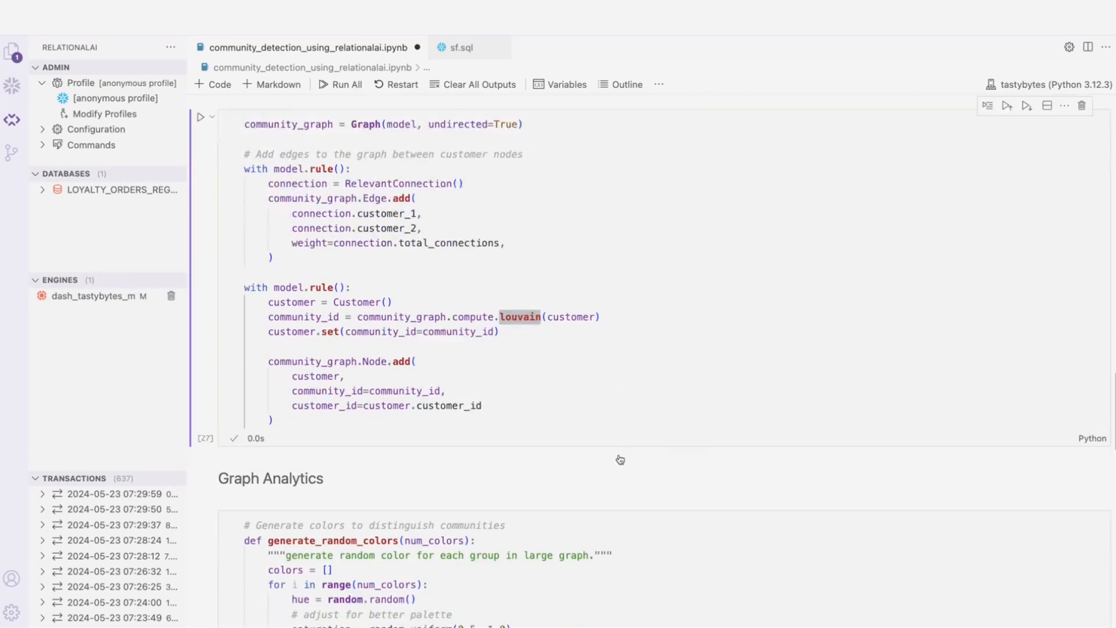
Run Graph Analytics and view the colored graph of 3,493 nodes, 4,939 edges and 555 communities.
{"action": "scroll", "scroll_direction": "down", "scroll_amount": 3}
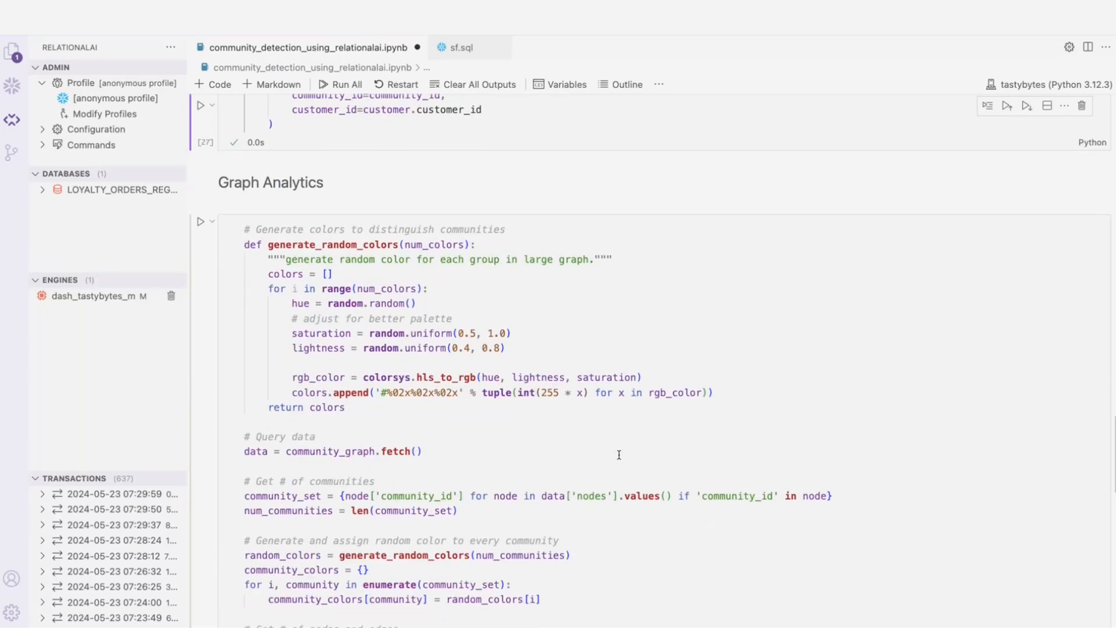
{"action": "scroll", "scroll_direction": "down", "scroll_amount": 3}
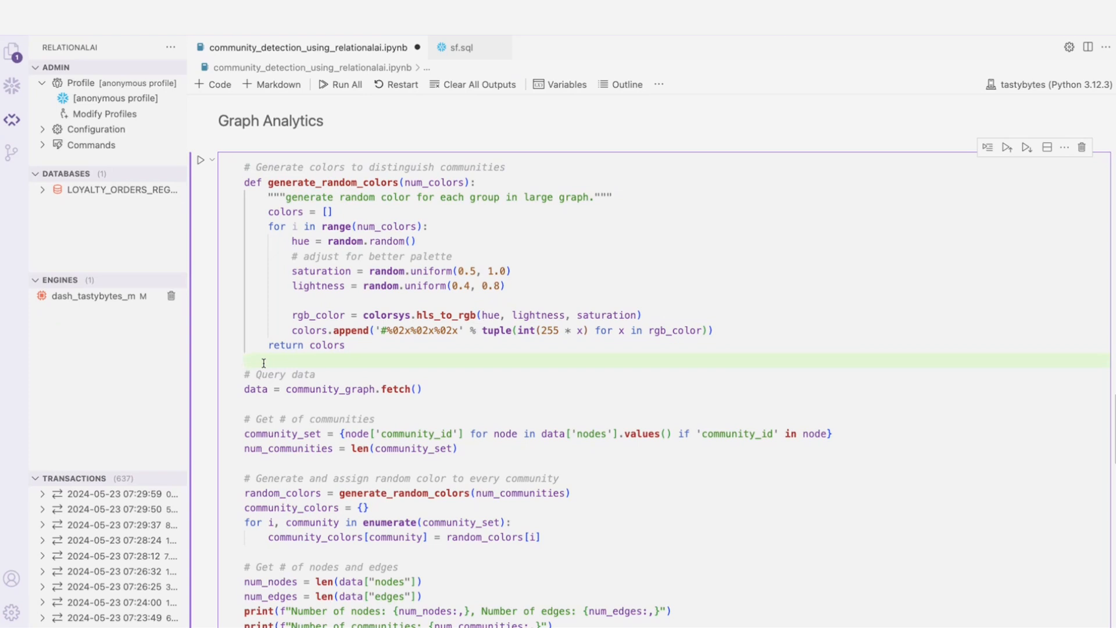
{"action": "scroll", "scroll_direction": "down", "scroll_amount": 3}
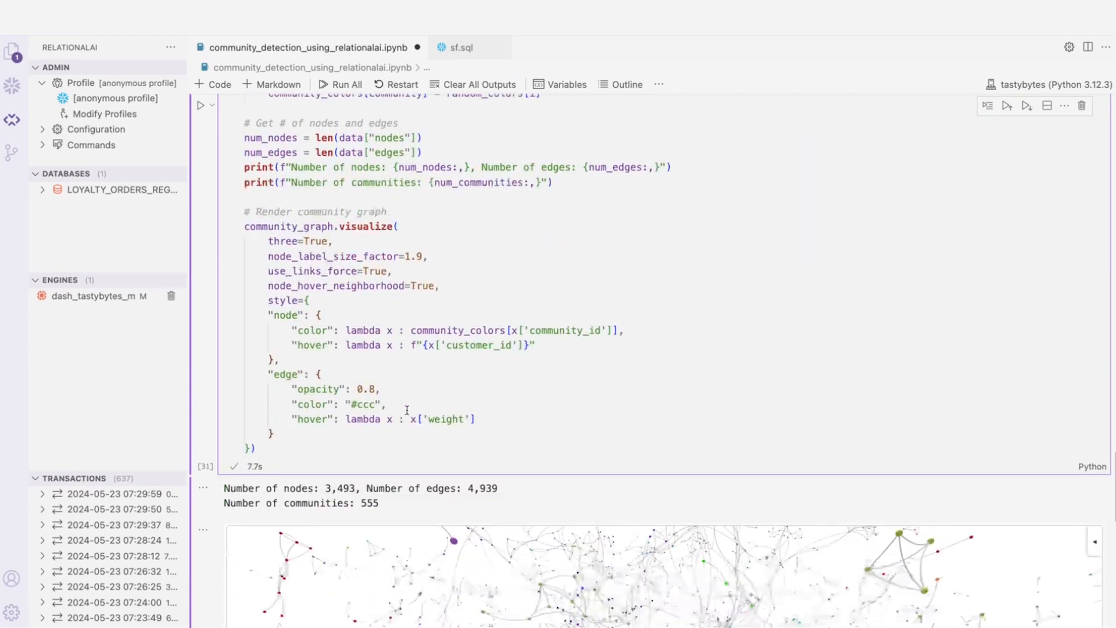
{"action": "scroll", "scroll_direction": "down", "scroll_amount": 3}
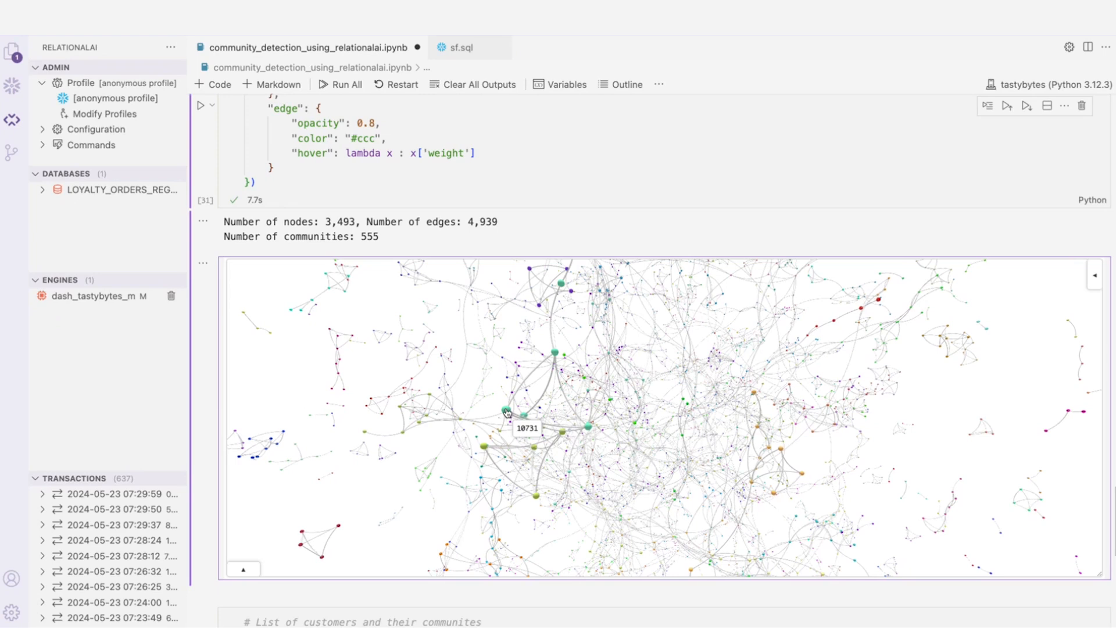
{"action": "mouse_move", "coordinate": [554, 354]}
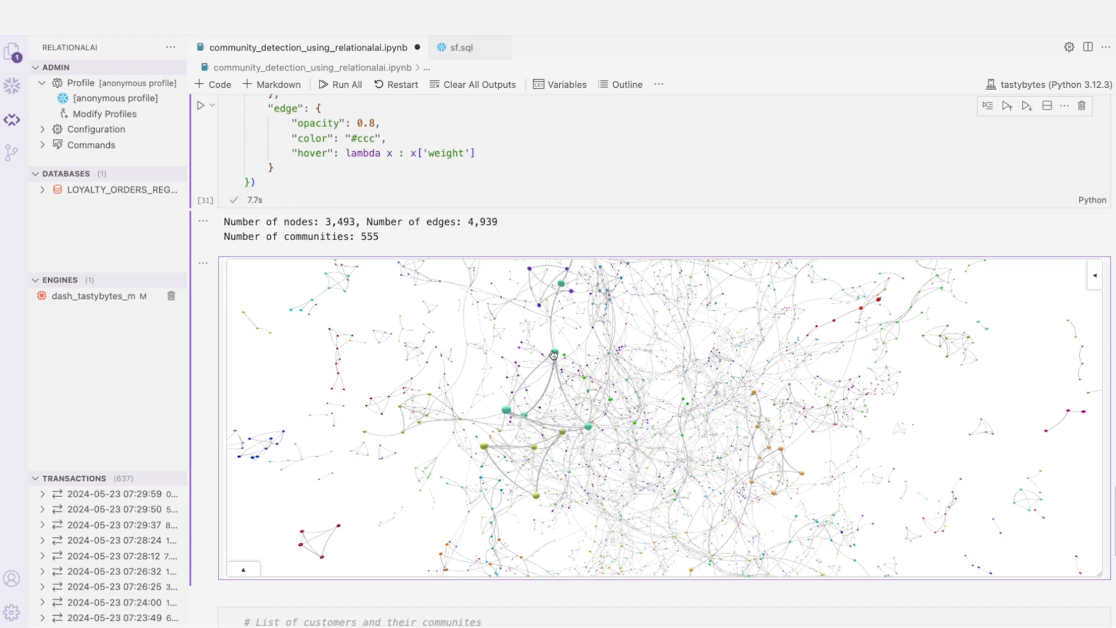
{"action": "mouse_move", "coordinate": [530, 377]}
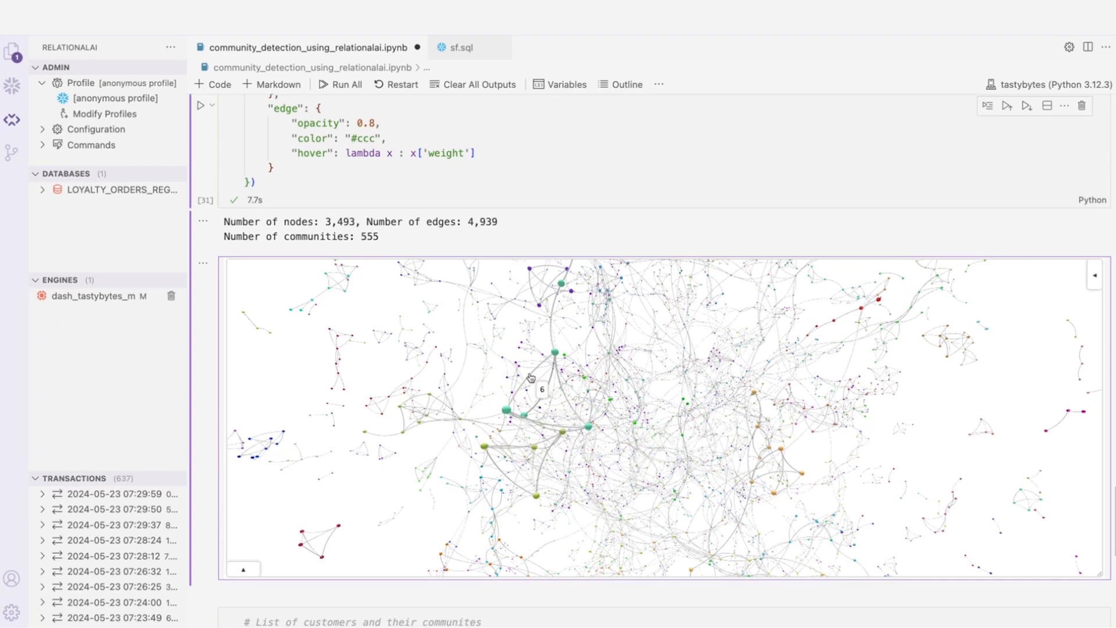
{"action": "mouse_move", "coordinate": [96, 430]}
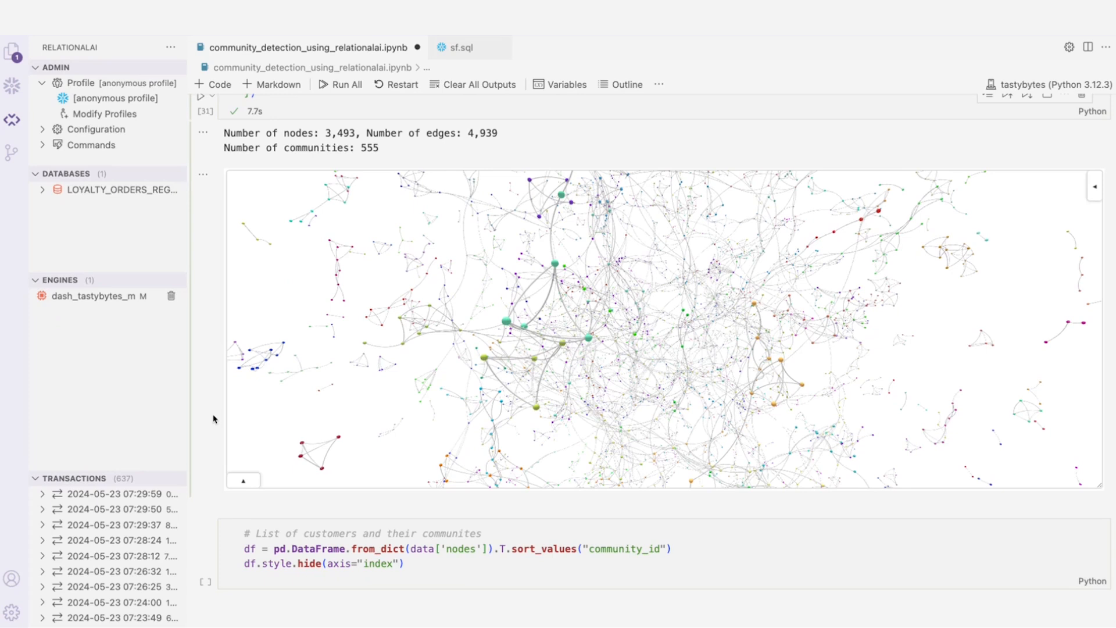
Run the last cell and view the dataframe of customer IDs sorted by community_id.
{"action": "left_click", "coordinate": [365, 563]}
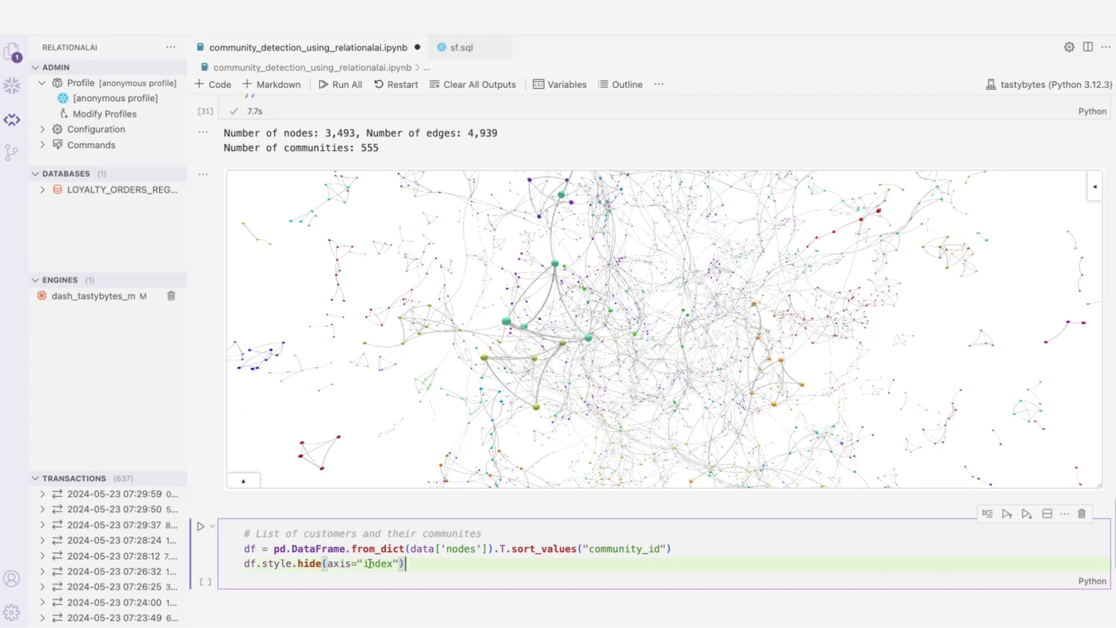
{"action": "left_click", "coordinate": [204, 525]}
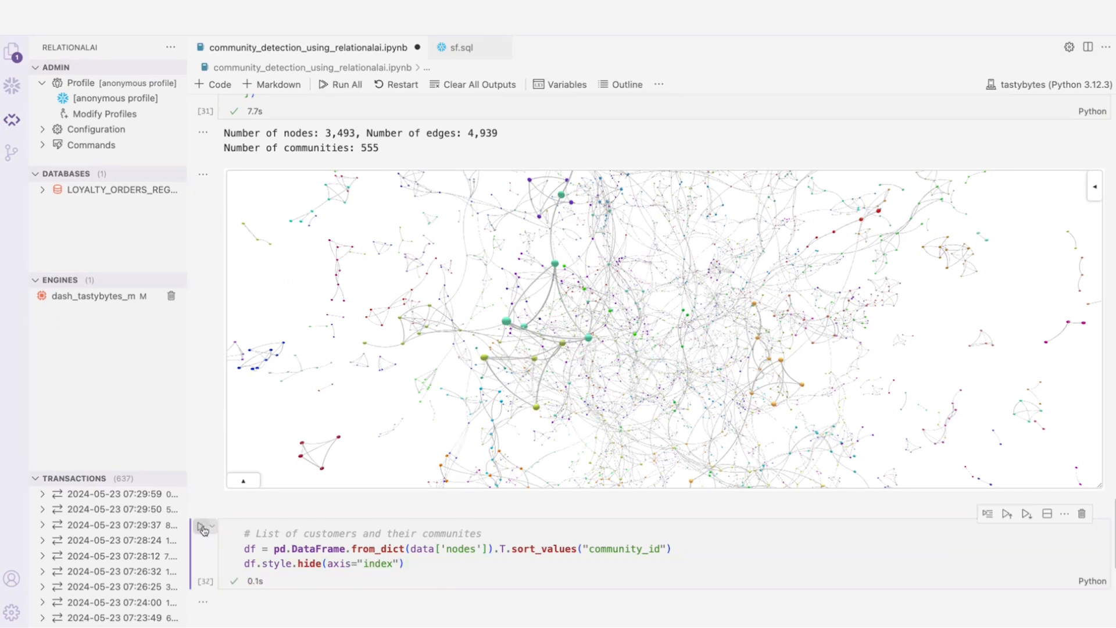
{"action": "left_click", "coordinate": [204, 526]}
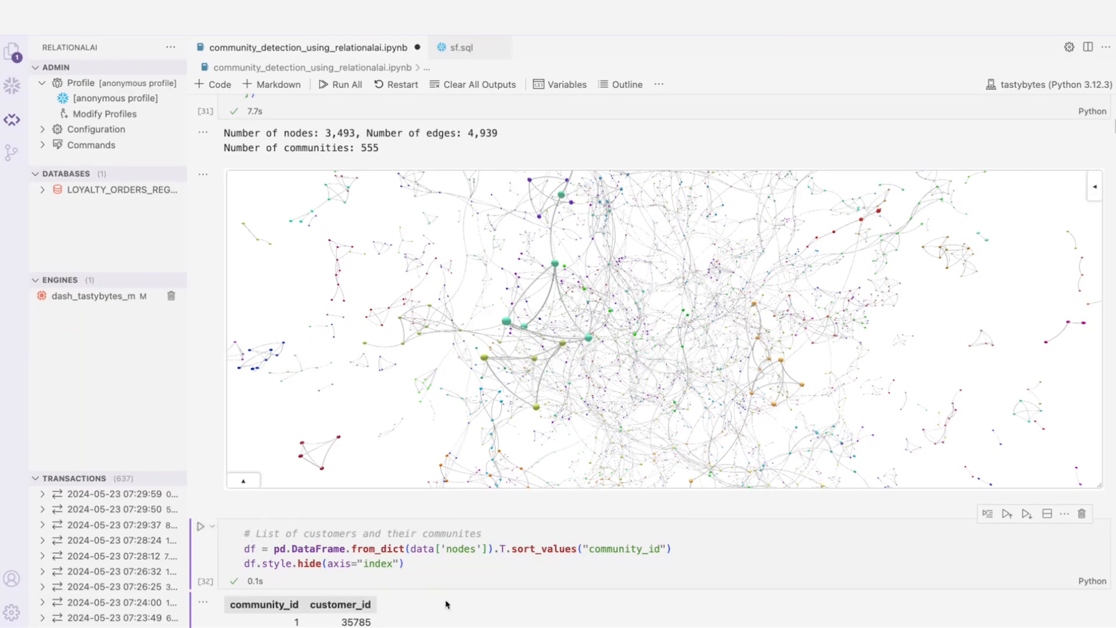
{"action": "scroll", "scroll_direction": "down", "scroll_amount": 3}
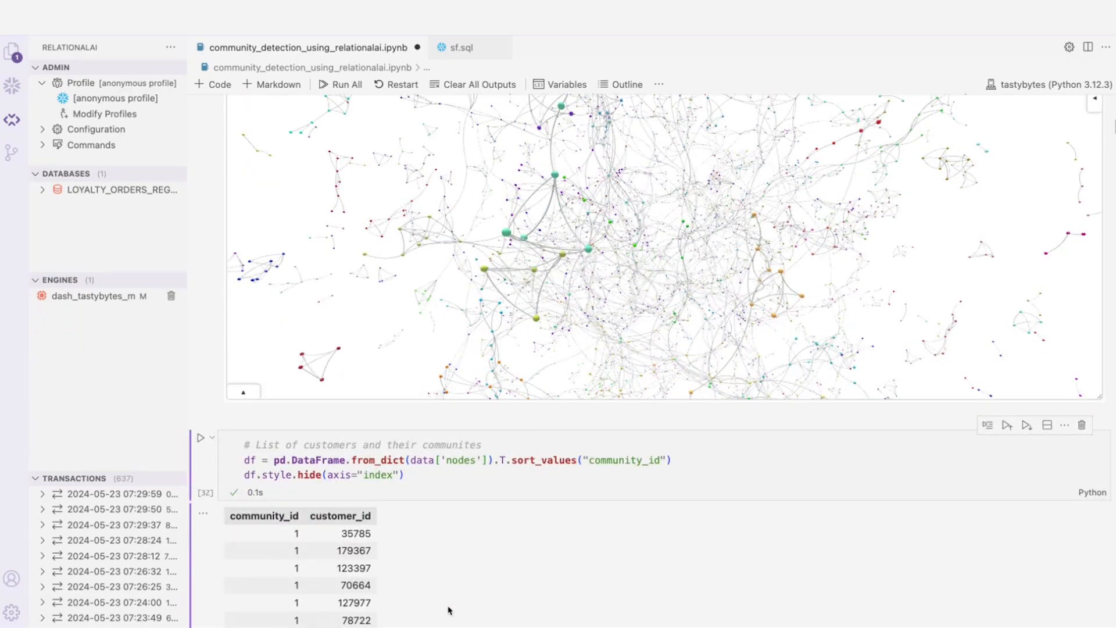